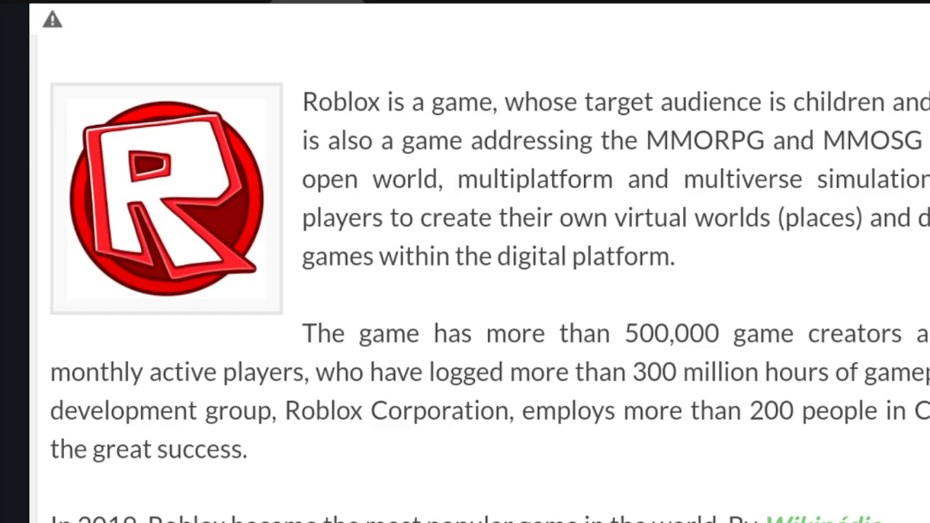
{"action": "mouse_move", "coordinate": [371, 453]}
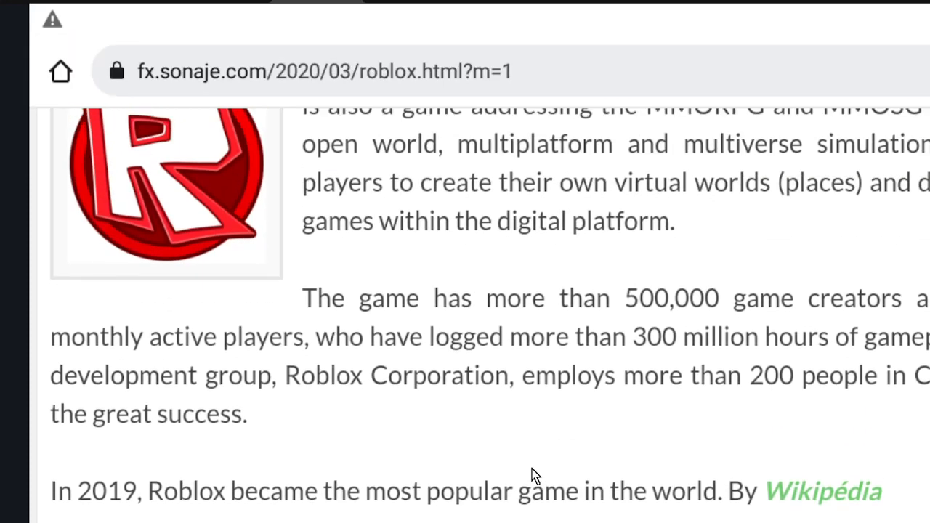
Step: Follow the 'Click here' link to reach the official Roblox login page
{"action": "scroll", "scroll_direction": "down", "scroll_amount": 3}
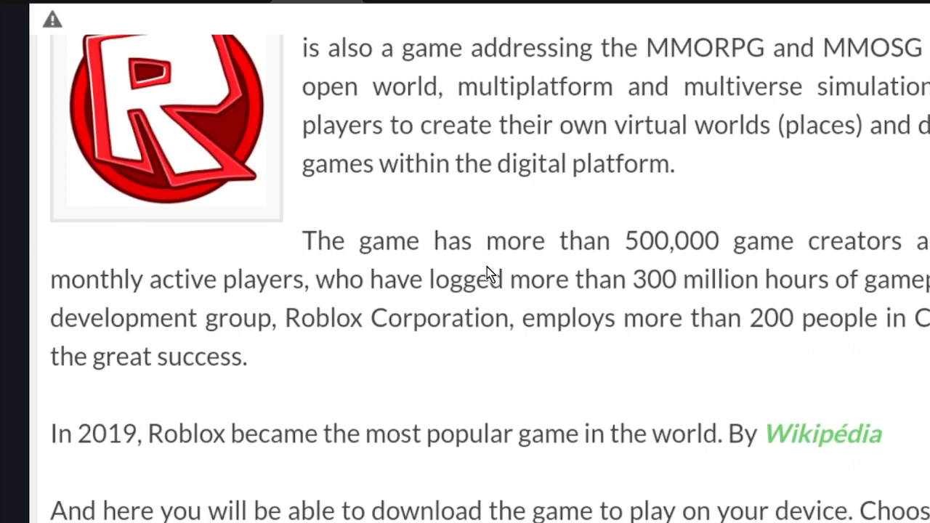
{"action": "scroll", "scroll_direction": "down", "scroll_amount": 3}
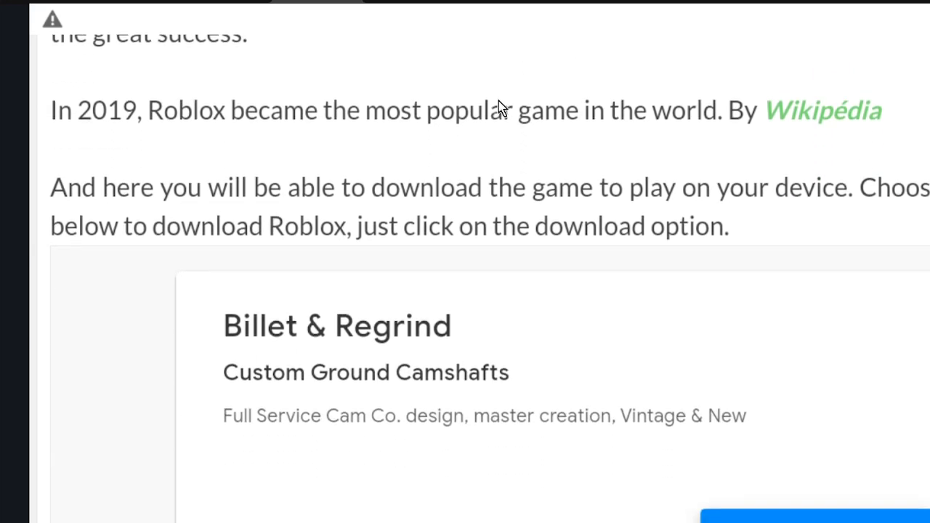
{"action": "scroll", "scroll_direction": "down", "scroll_amount": 3}
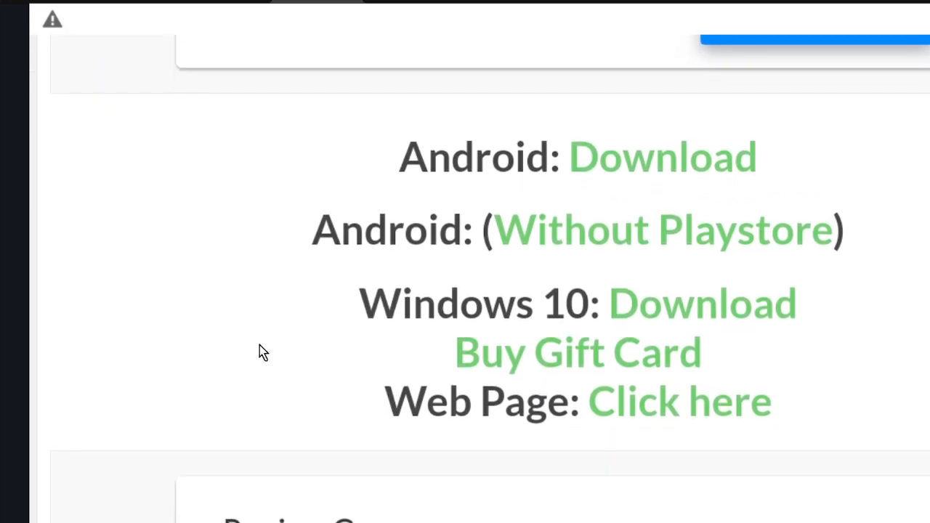
{"action": "mouse_move", "coordinate": [419, 422]}
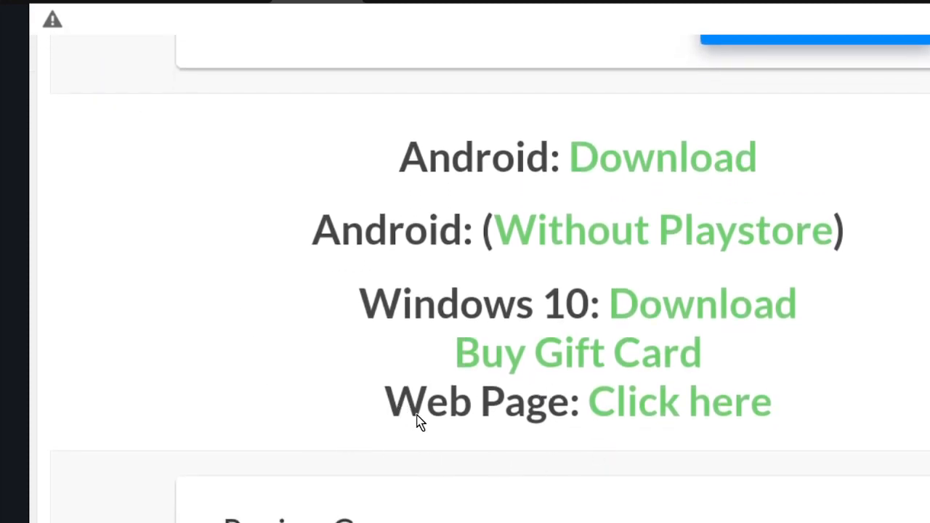
{"action": "mouse_move", "coordinate": [768, 404]}
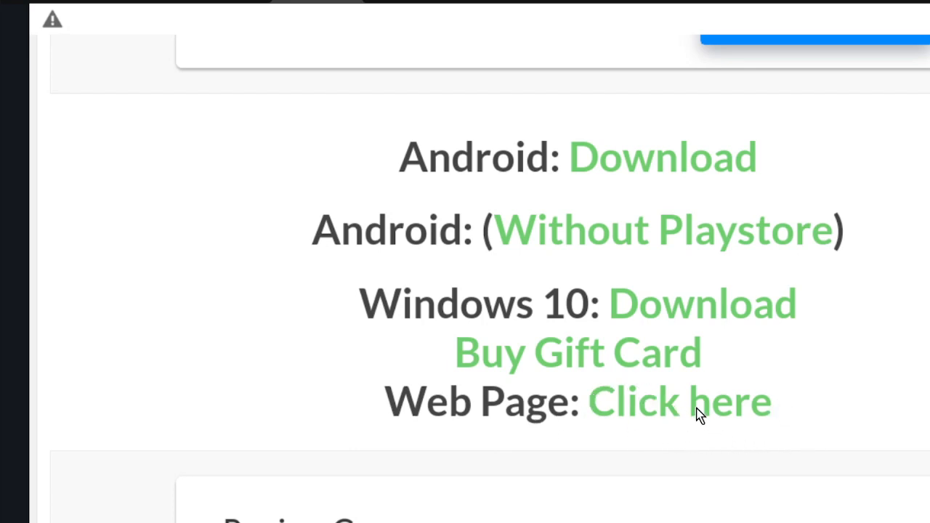
{"action": "left_click", "coordinate": [679, 402]}
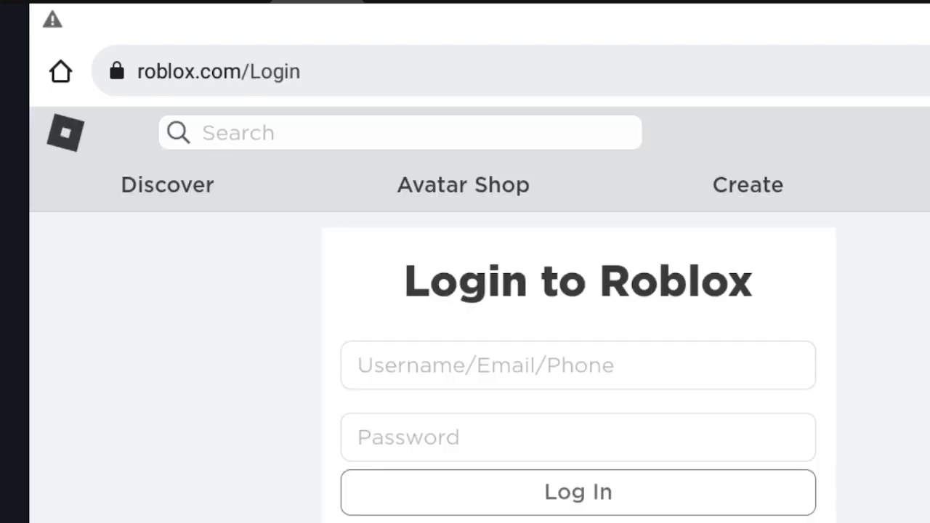
Step: Scroll the login page down until 'Forgot Password or Username?' is in view
{"action": "scroll", "scroll_direction": "down", "scroll_amount": 3}
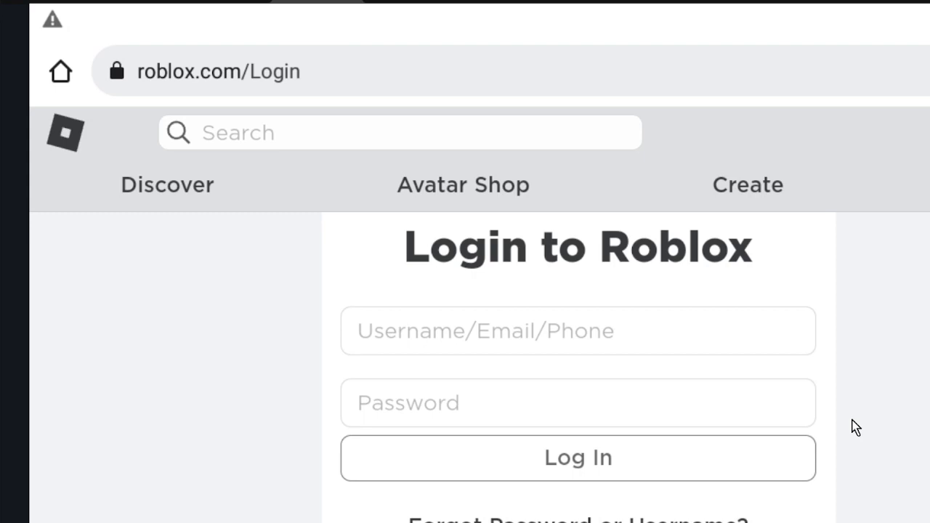
{"action": "scroll", "scroll_direction": "down", "scroll_amount": 3}
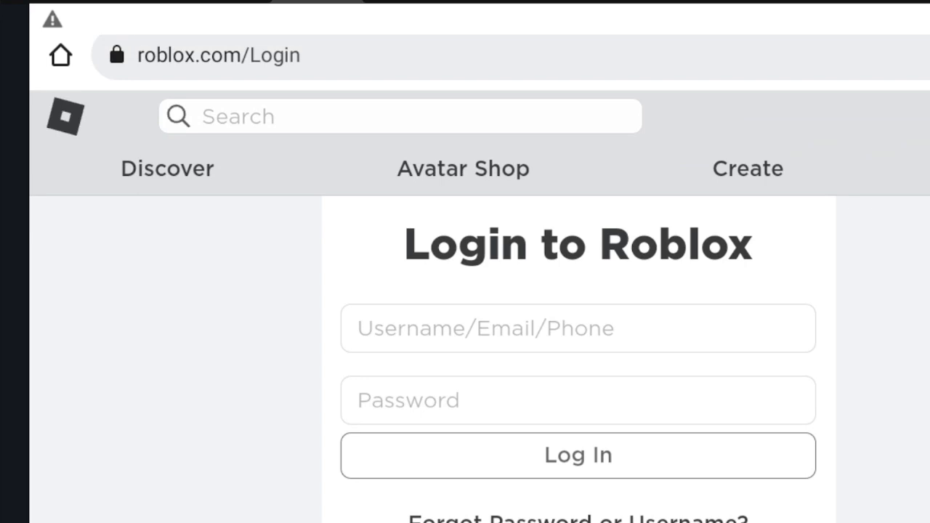
{"action": "scroll", "scroll_direction": "down", "scroll_amount": 3}
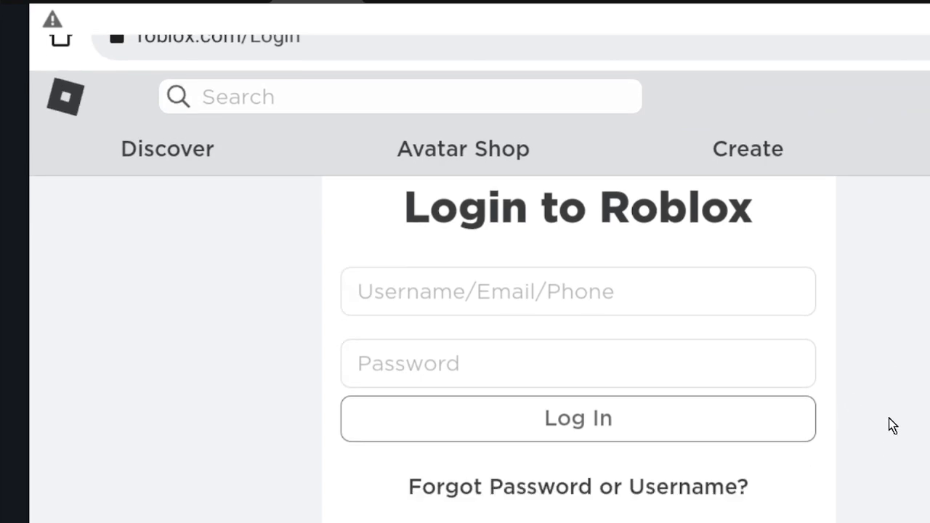
{"action": "scroll", "scroll_direction": "down", "scroll_amount": 3}
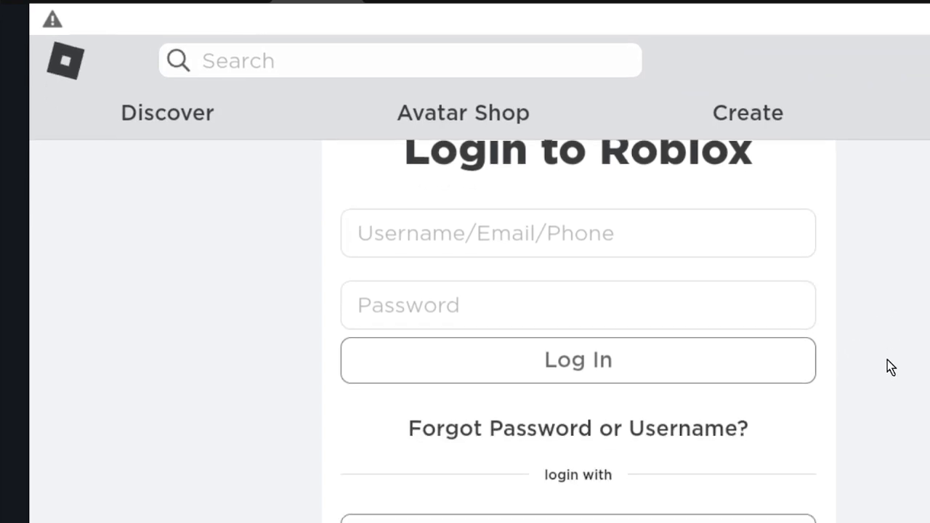
{"action": "scroll", "scroll_direction": "down", "scroll_amount": 3}
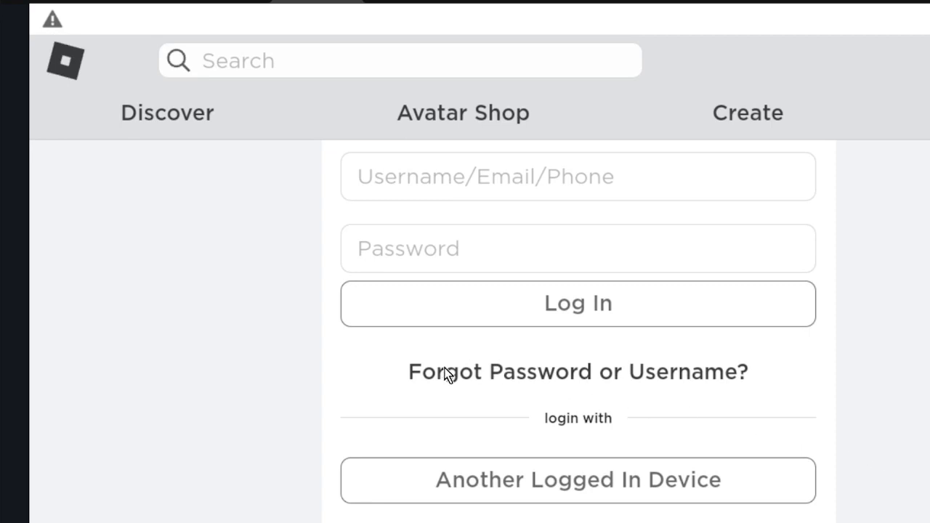
{"action": "mouse_move", "coordinate": [482, 391]}
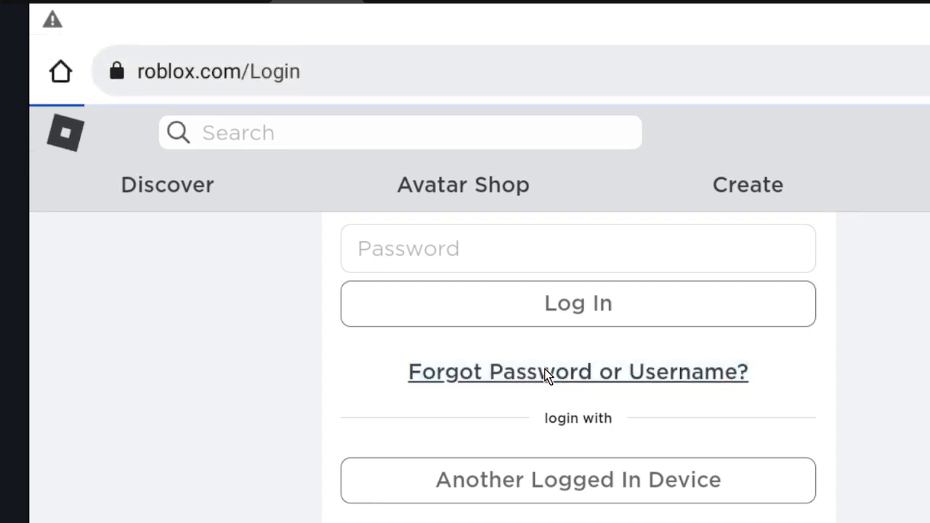
Step: Go to the Forgot Password page via 'Forgot Password or Username?' and reveal the email reset option
{"action": "left_click", "coordinate": [579, 372]}
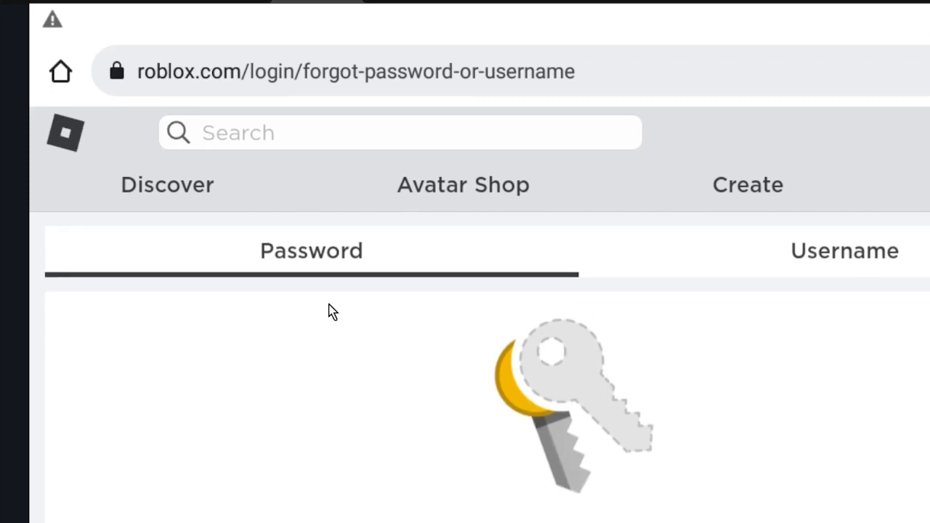
{"action": "mouse_move", "coordinate": [372, 320]}
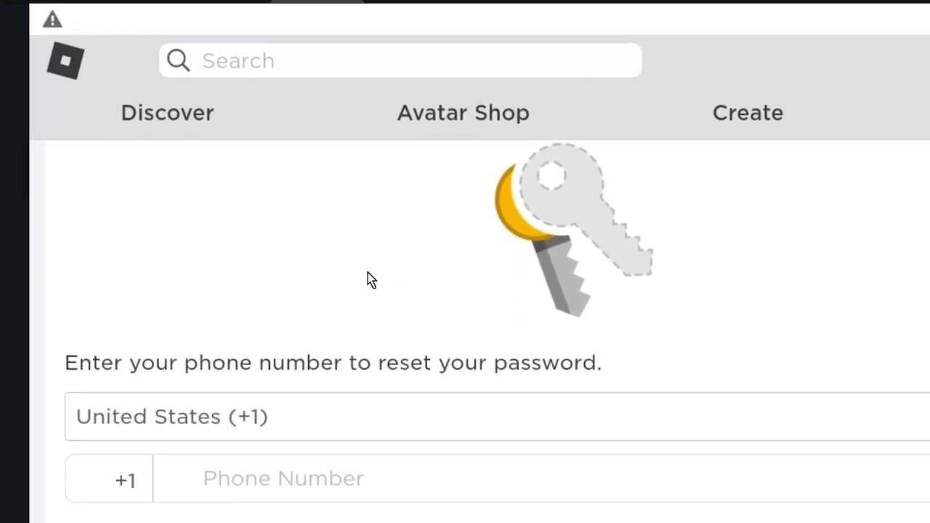
{"action": "scroll", "scroll_direction": "down", "scroll_amount": 3}
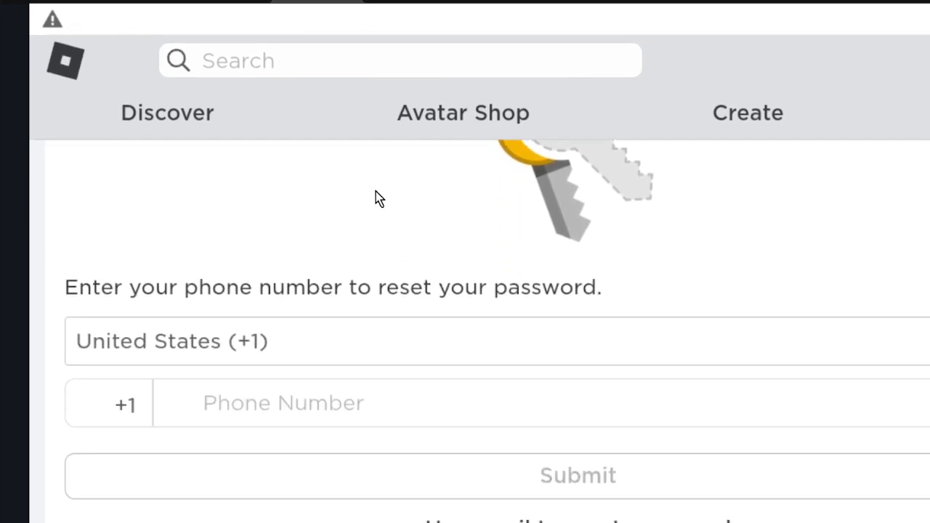
{"action": "mouse_move", "coordinate": [462, 240]}
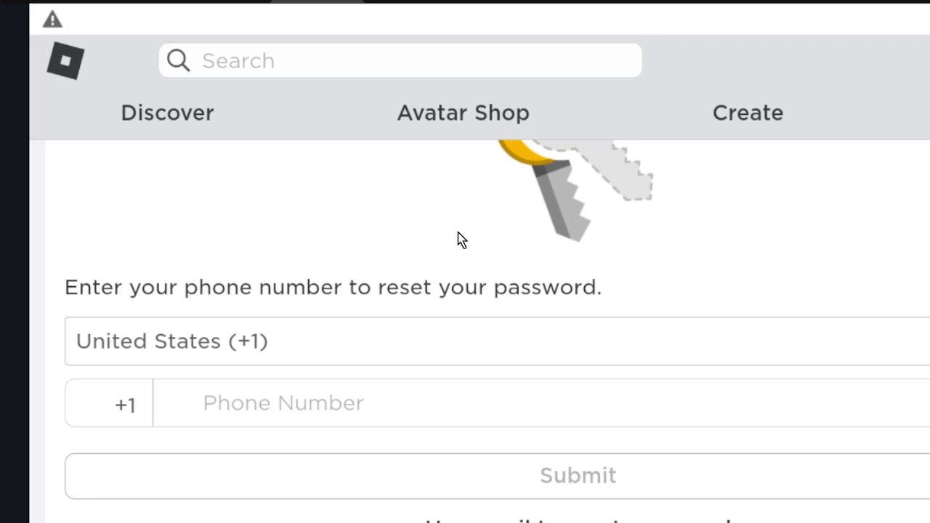
{"action": "mouse_move", "coordinate": [425, 256]}
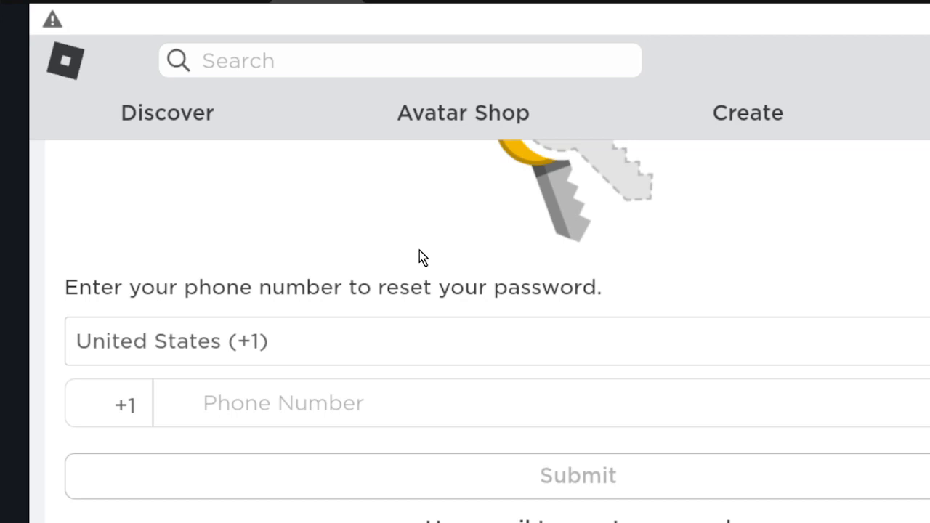
{"action": "mouse_move", "coordinate": [491, 462]}
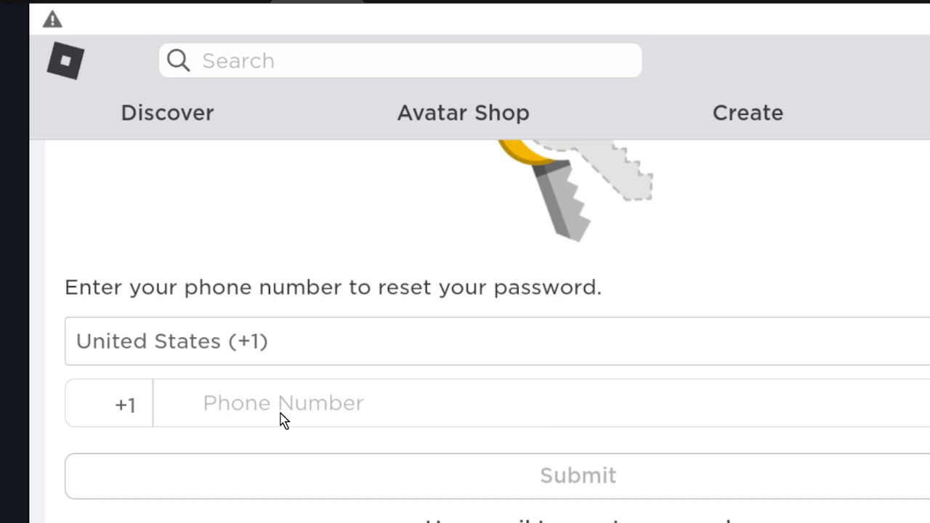
{"action": "mouse_move", "coordinate": [355, 419]}
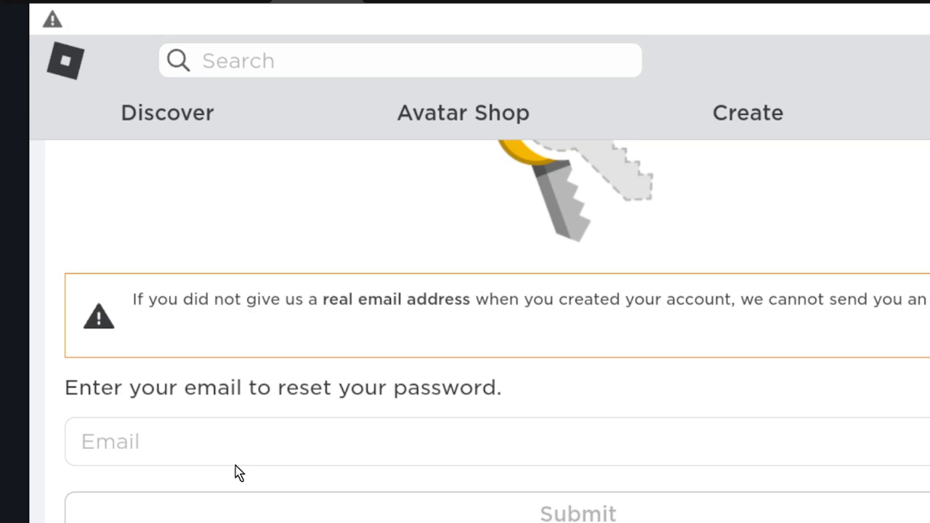
{"action": "mouse_move", "coordinate": [436, 478]}
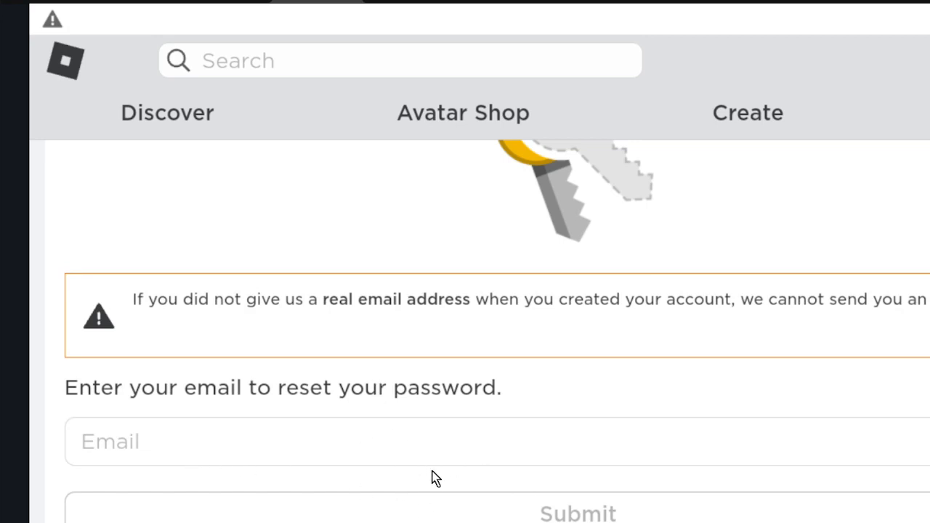
{"action": "scroll", "scroll_direction": "down", "scroll_amount": 3}
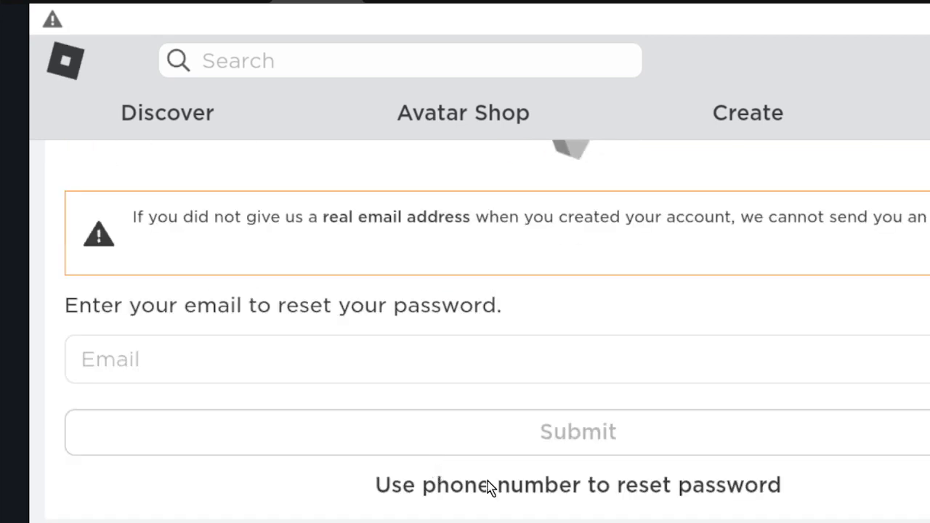
Step: Submit the phone number (251) 333-444 for a phone-based password reset code
{"action": "left_click", "coordinate": [578, 486]}
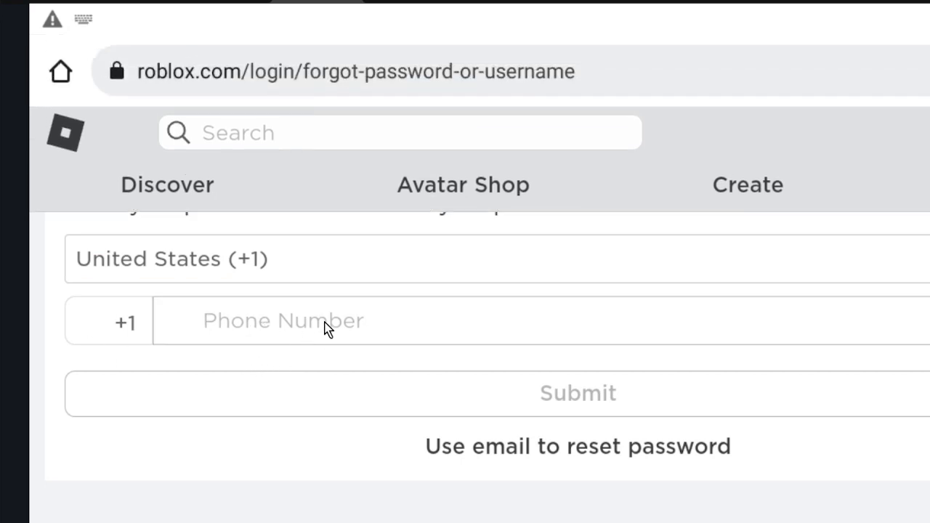
{"action": "mouse_move", "coordinate": [376, 328]}
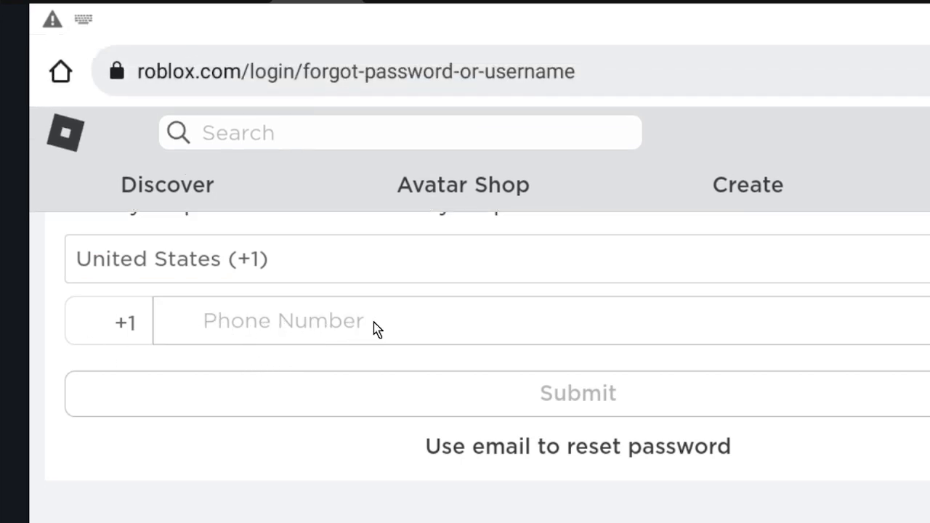
{"action": "type", "text": "(251) 333-444"}
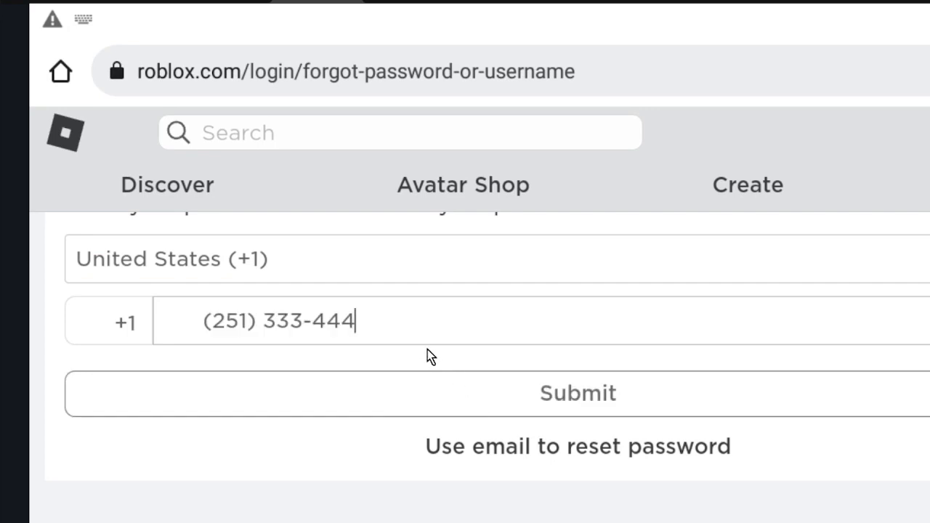
{"action": "mouse_move", "coordinate": [729, 474]}
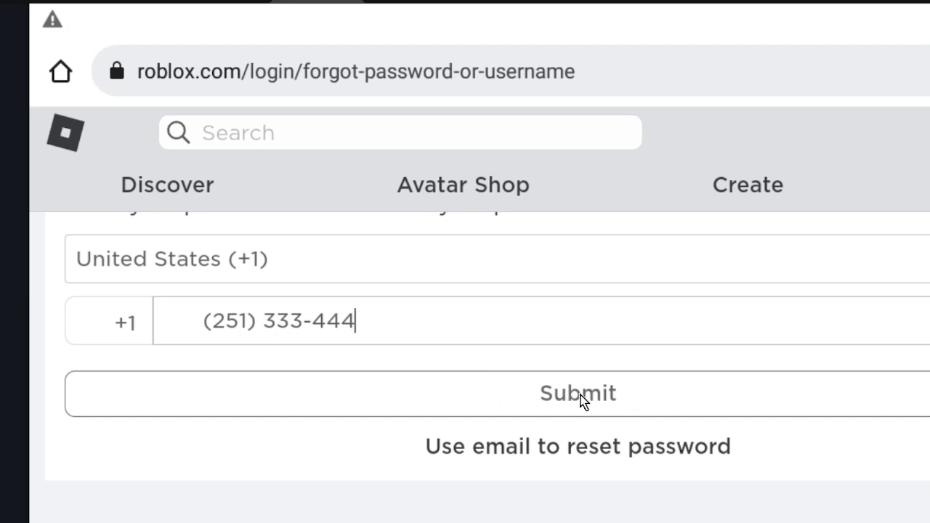
{"action": "left_click", "coordinate": [579, 393]}
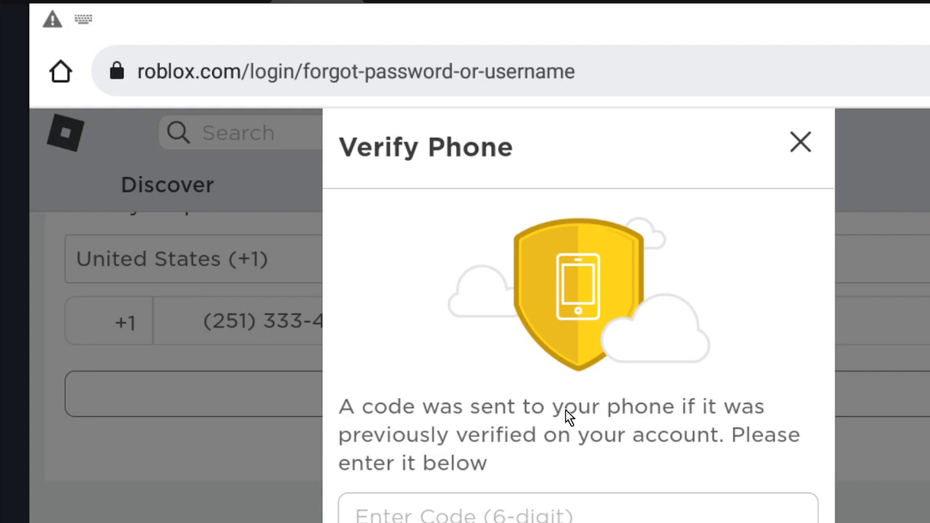
{"action": "mouse_move", "coordinate": [576, 425]}
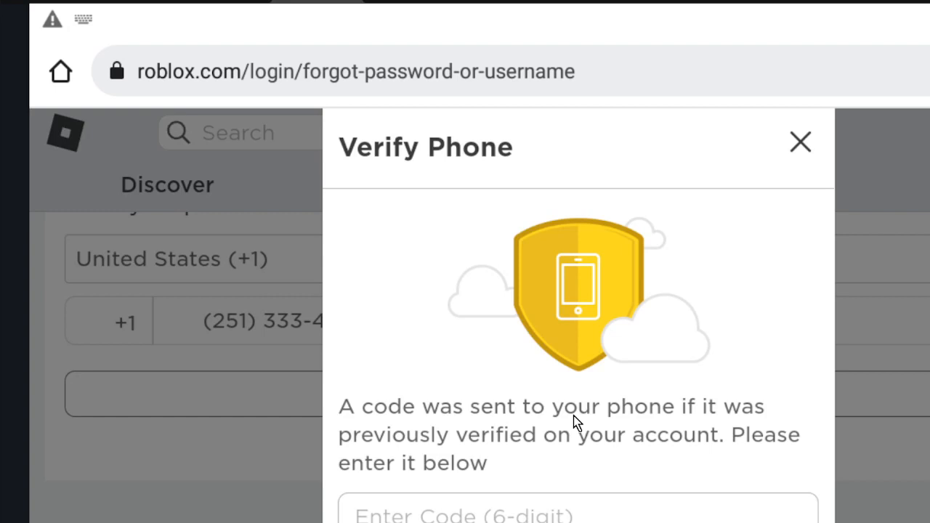
{"action": "mouse_move", "coordinate": [471, 506]}
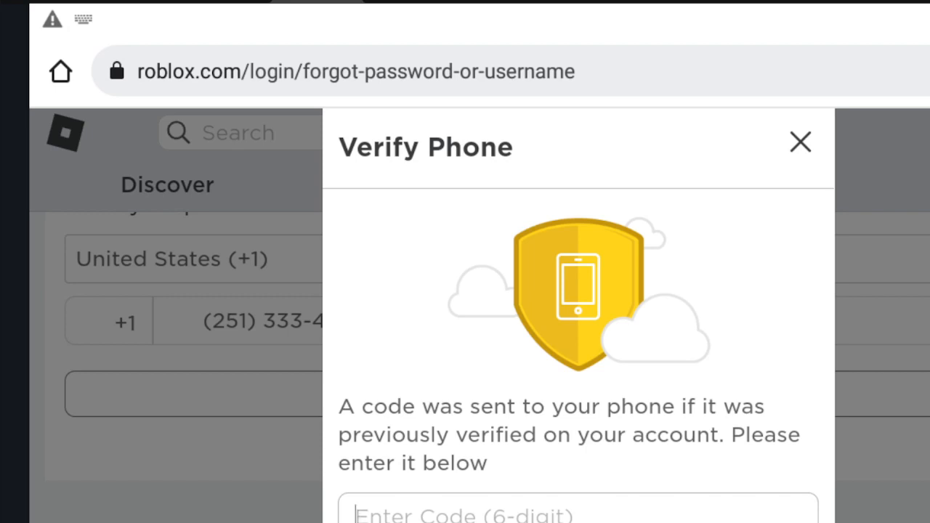
{"action": "mouse_move", "coordinate": [641, 479]}
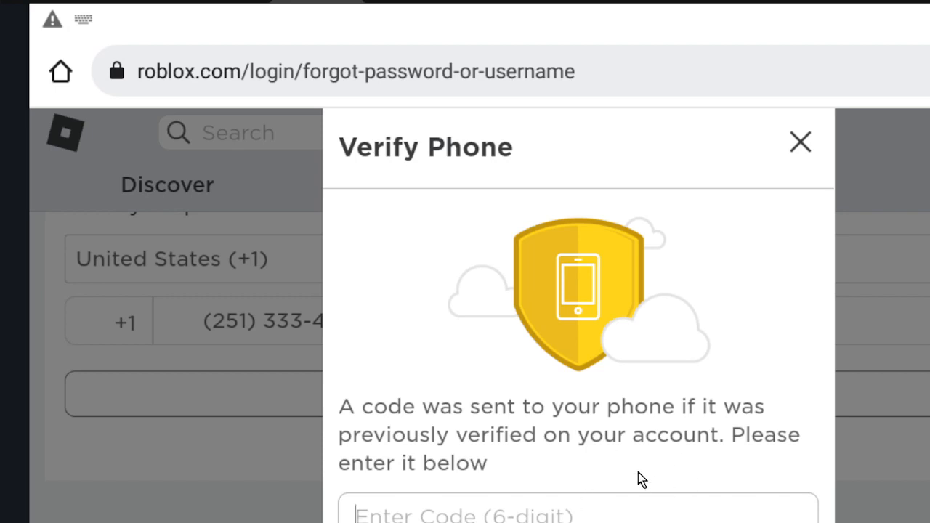
{"action": "mouse_move", "coordinate": [801, 142]}
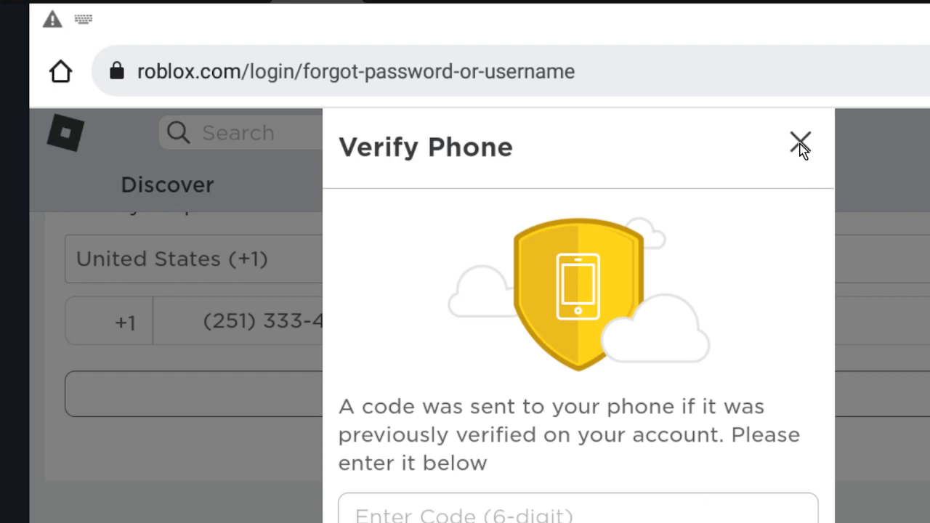
Step: Dismiss the Verify Phone prompt and switch to resetting the password by email
{"action": "left_click", "coordinate": [799, 143]}
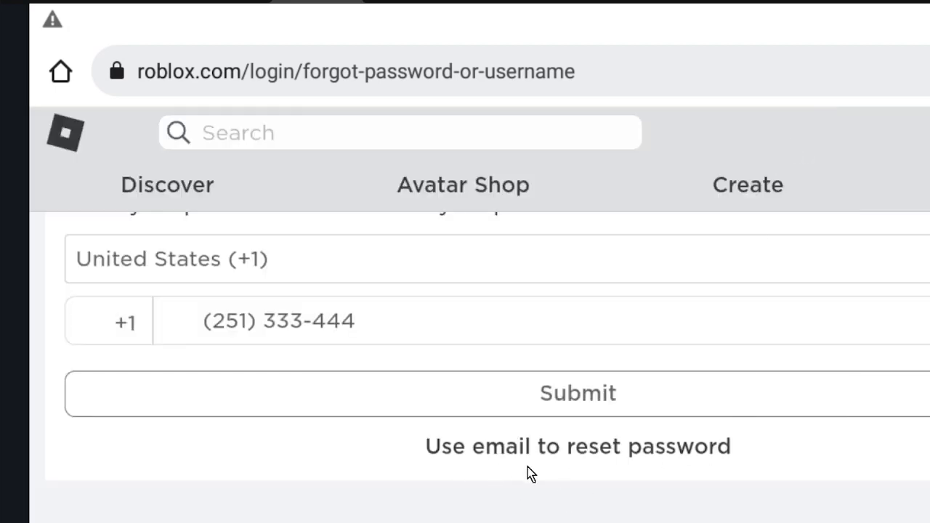
{"action": "mouse_move", "coordinate": [448, 465]}
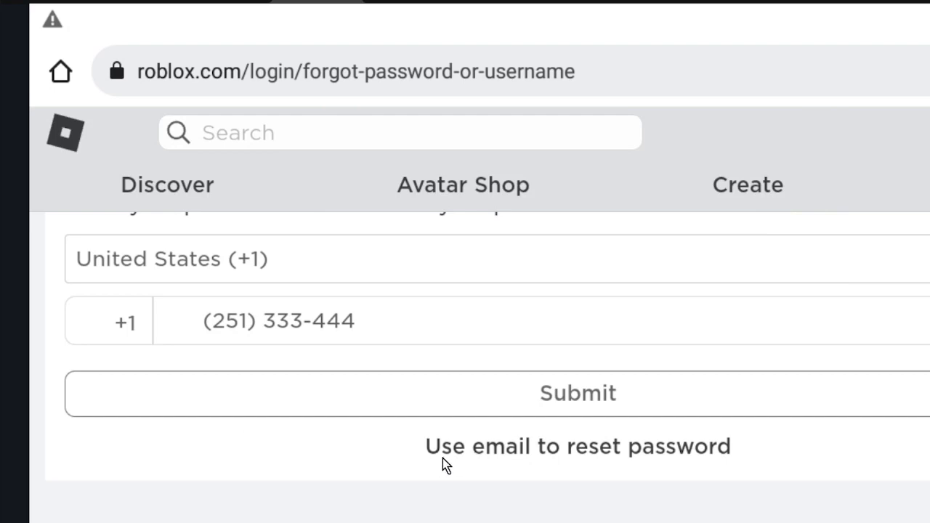
{"action": "left_click", "coordinate": [577, 446]}
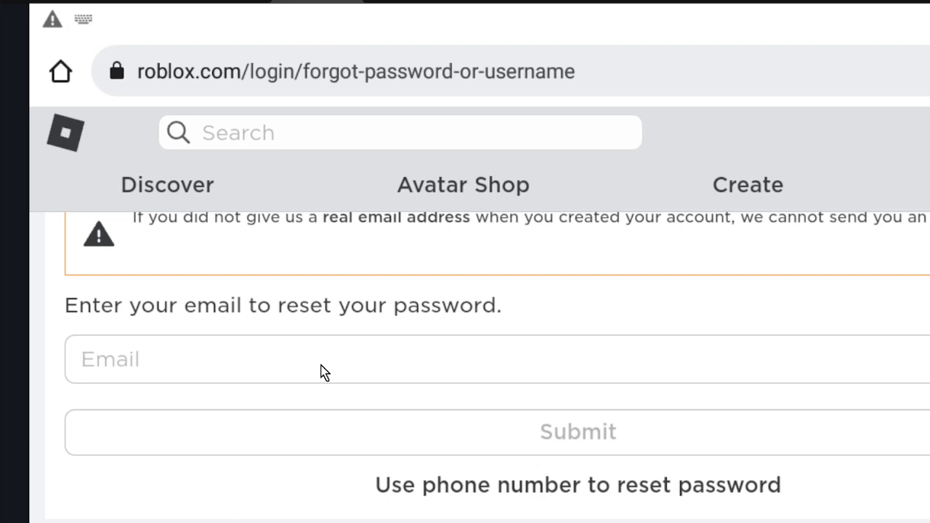
{"action": "type", "text": "youremail"}
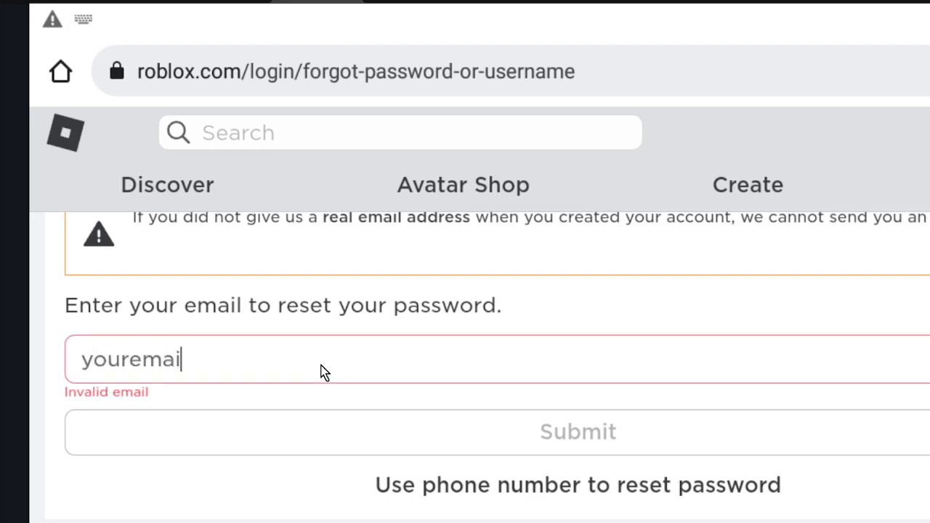
{"action": "type", "text": "@"}
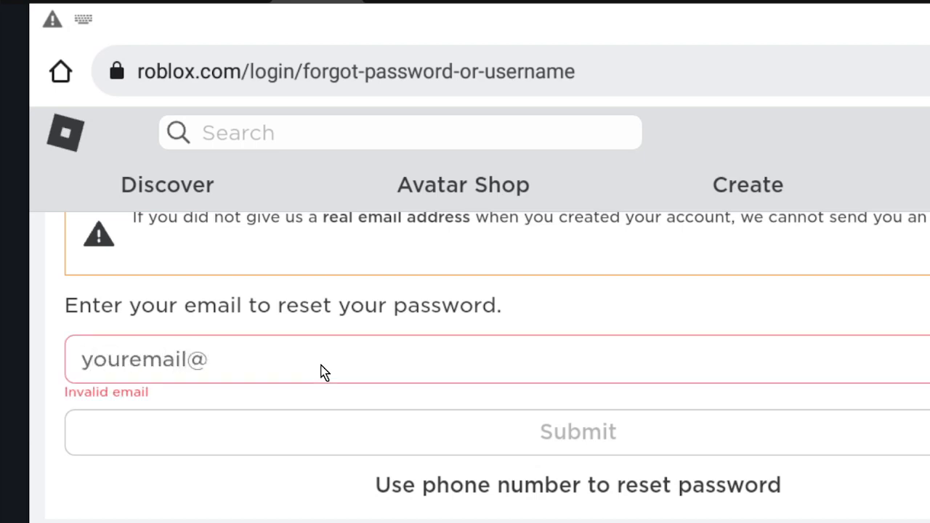
{"action": "type", "text": "youre"}
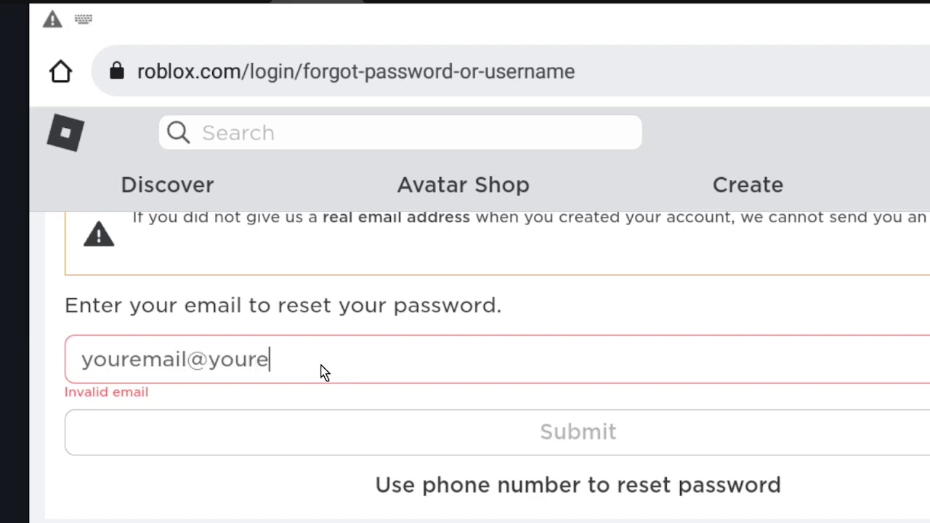
{"action": "type", "text": "mail.com"}
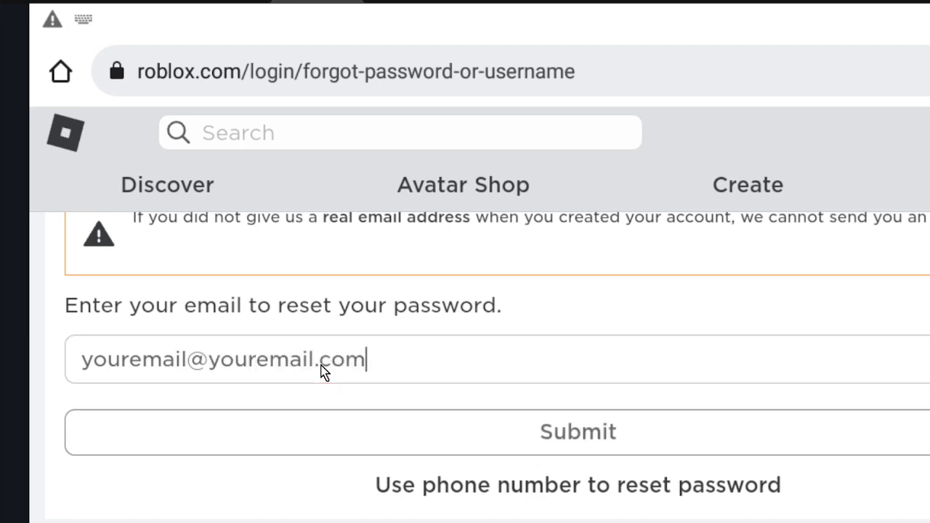
{"action": "mouse_move", "coordinate": [594, 433]}
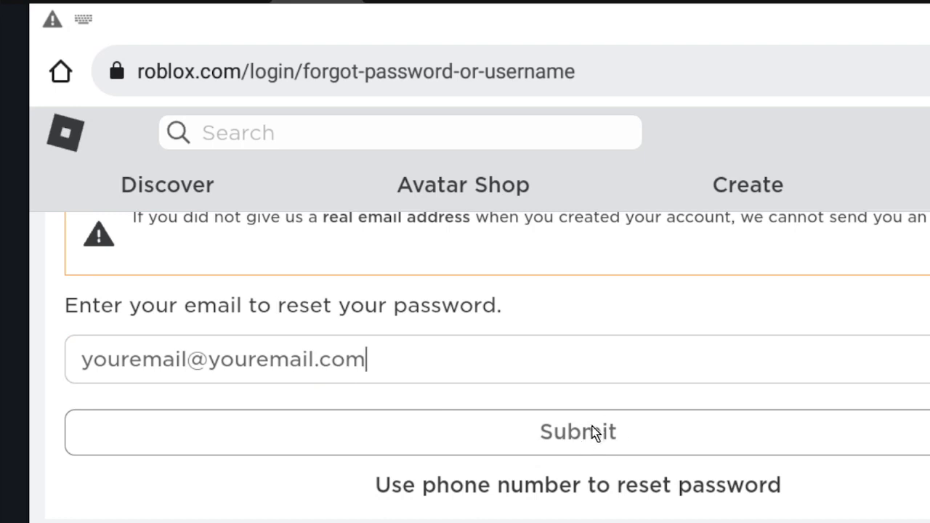
Step: Submit the email reset request and receive the Email Sent confirmation
{"action": "left_click", "coordinate": [579, 434]}
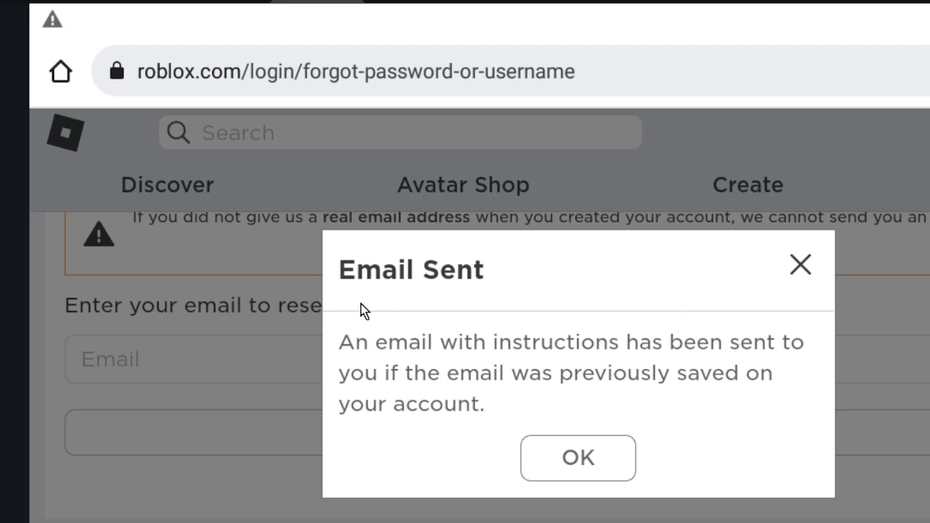
{"action": "mouse_move", "coordinate": [427, 362]}
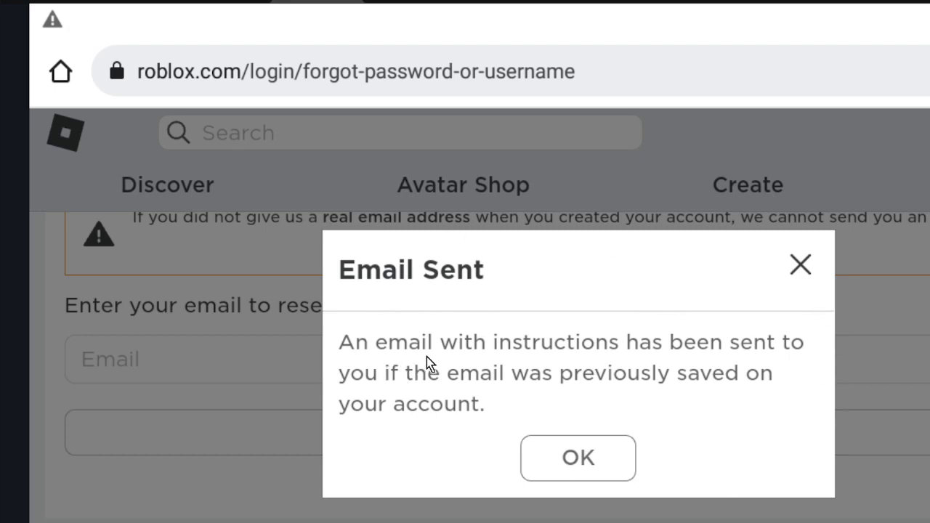
{"action": "mouse_move", "coordinate": [561, 384]}
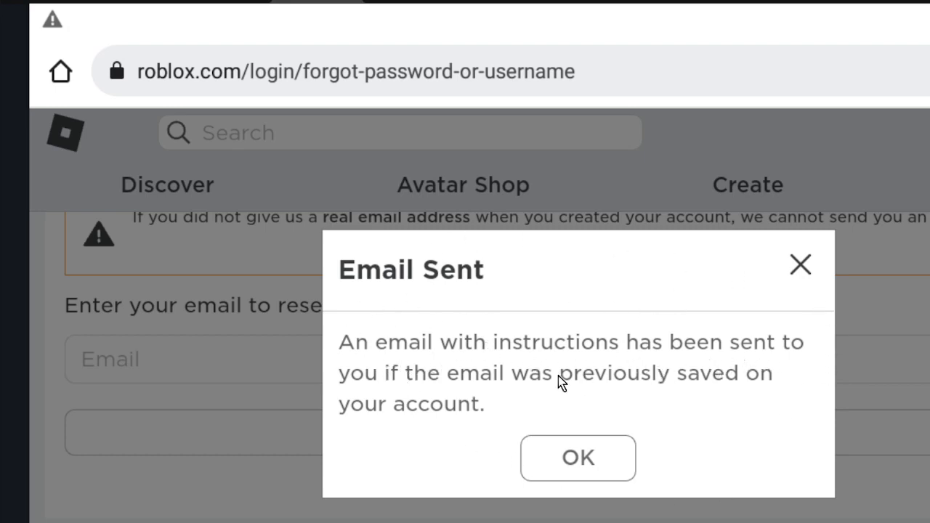
{"action": "mouse_move", "coordinate": [549, 392]}
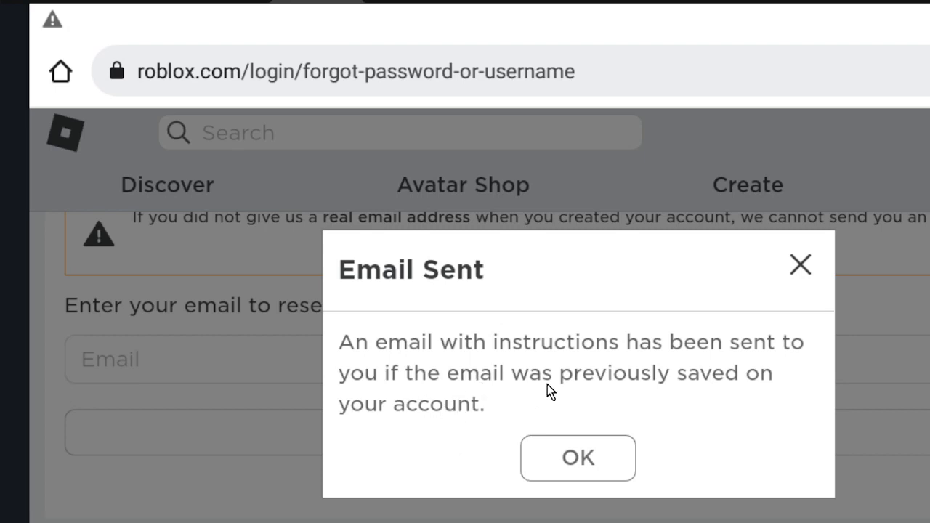
{"action": "mouse_move", "coordinate": [471, 416]}
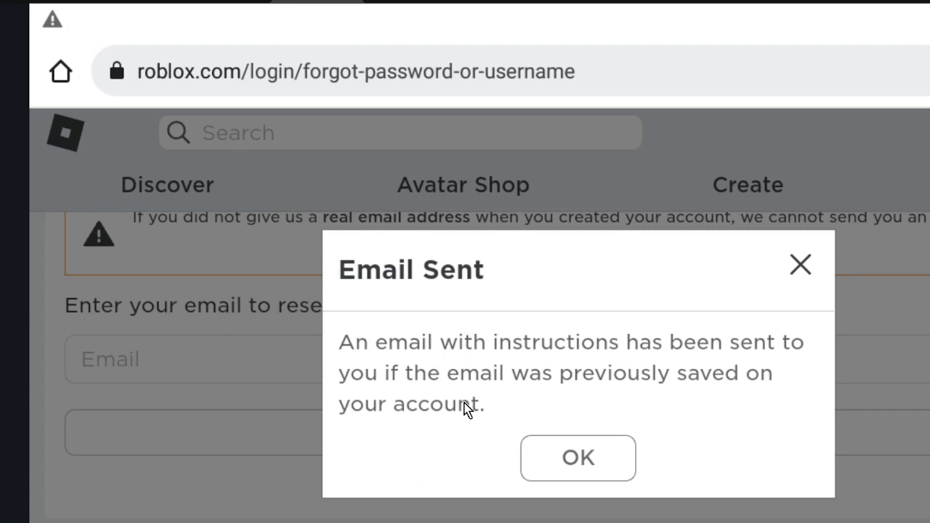
{"action": "mouse_move", "coordinate": [560, 413]}
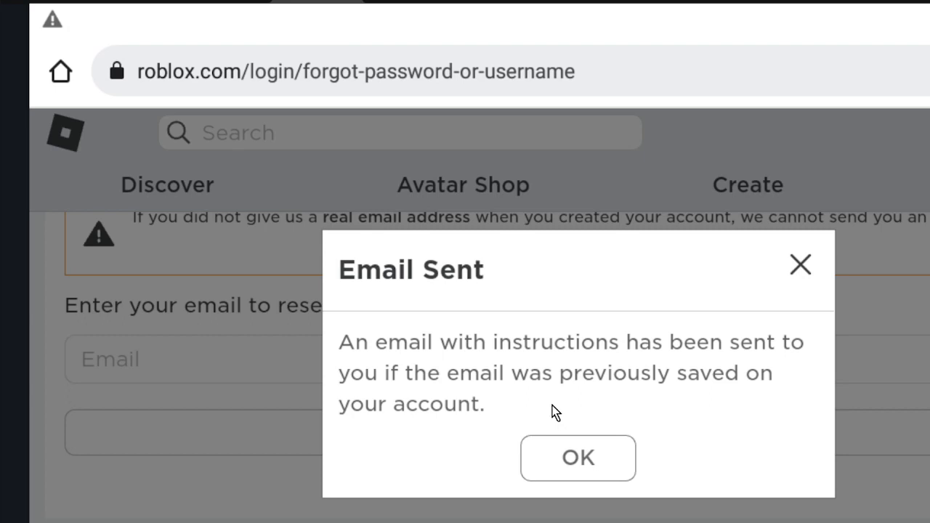
{"action": "mouse_move", "coordinate": [587, 396]}
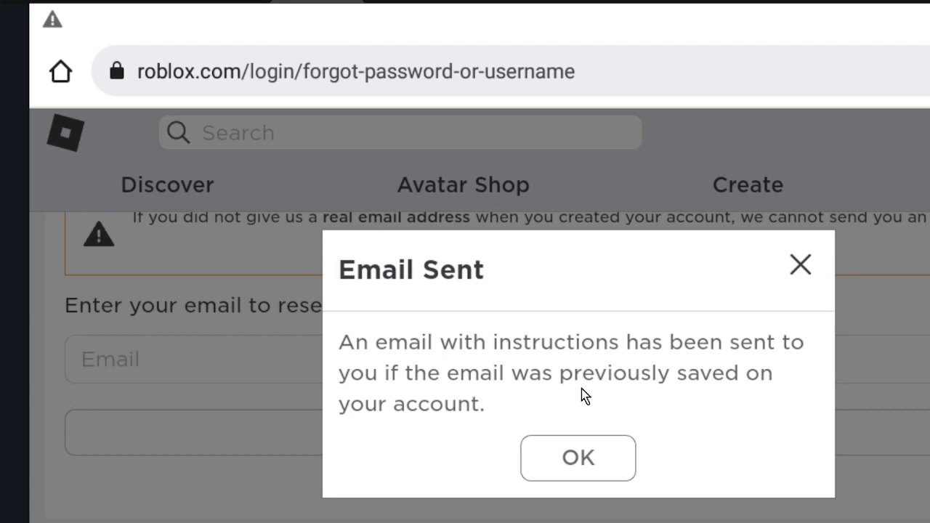
{"action": "mouse_move", "coordinate": [581, 399]}
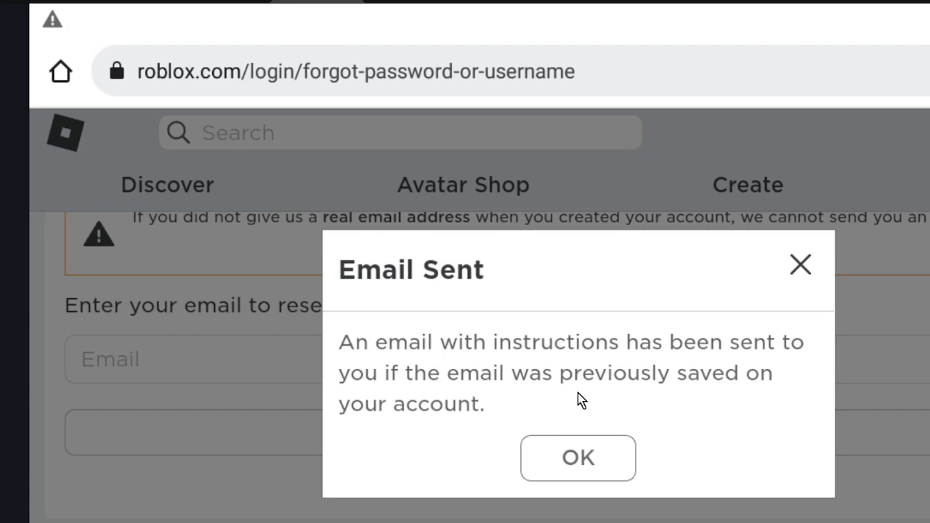
{"action": "mouse_move", "coordinate": [570, 393]}
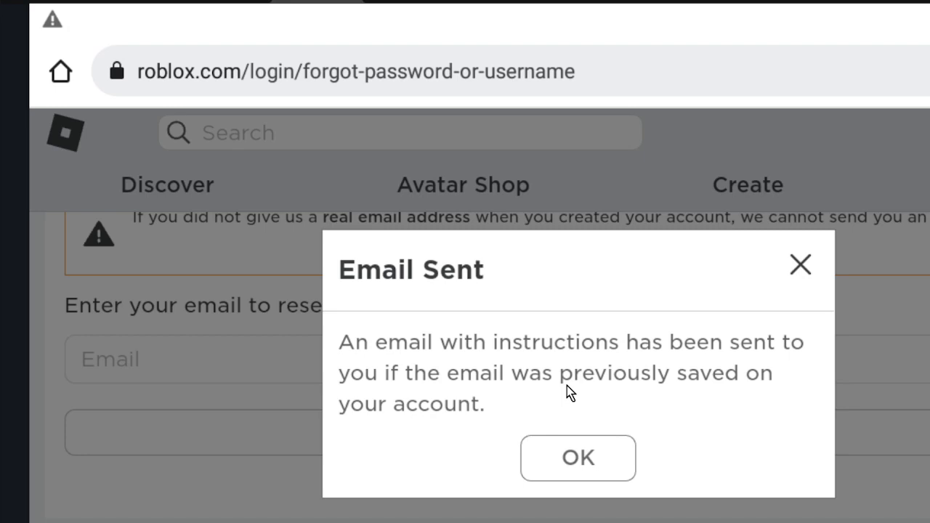
{"action": "mouse_move", "coordinate": [686, 387]}
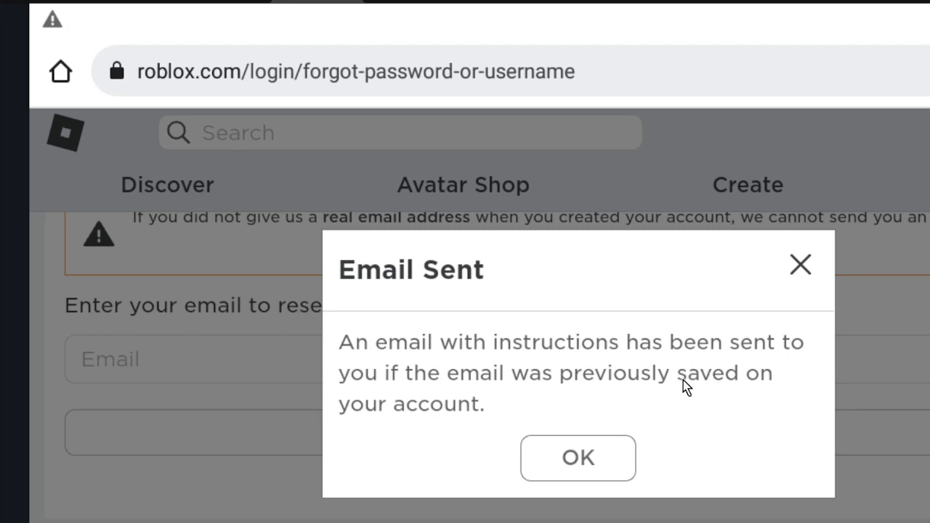
{"action": "mouse_move", "coordinate": [676, 384]}
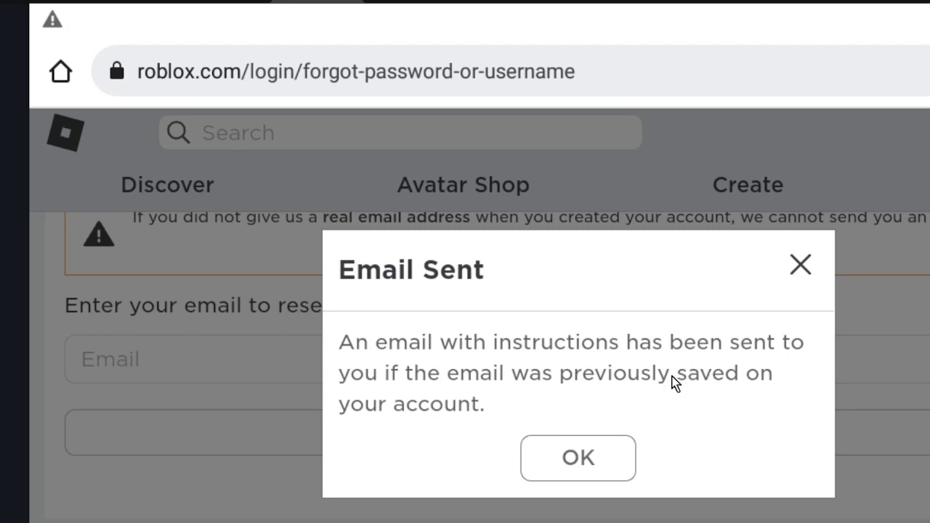
{"action": "mouse_move", "coordinate": [682, 381]}
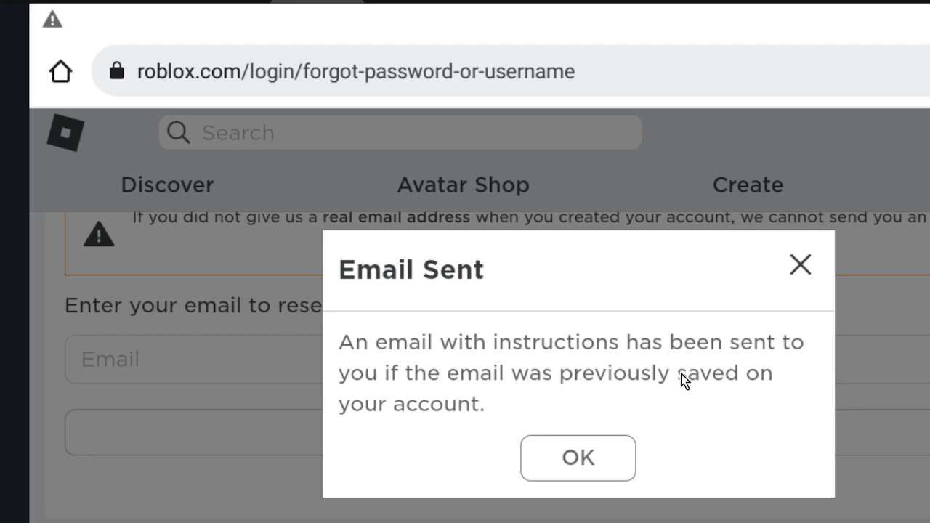
{"action": "mouse_move", "coordinate": [690, 378]}
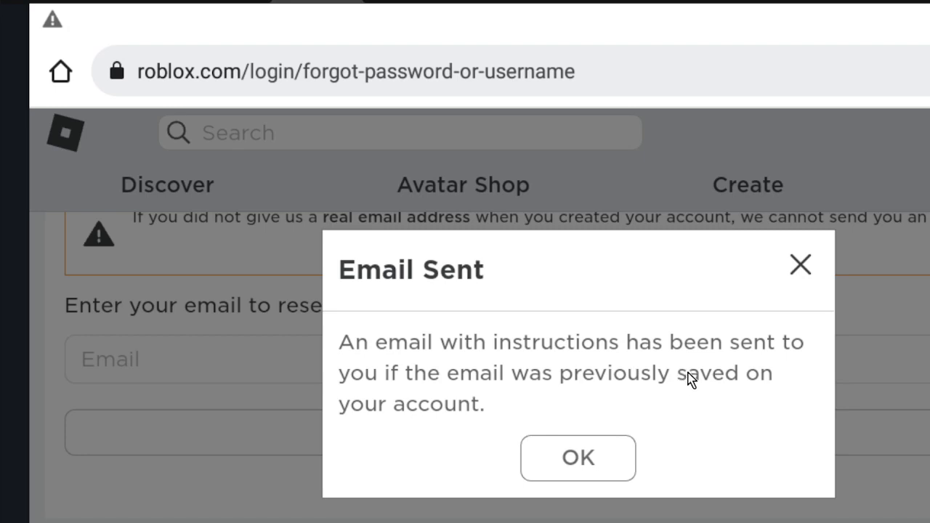